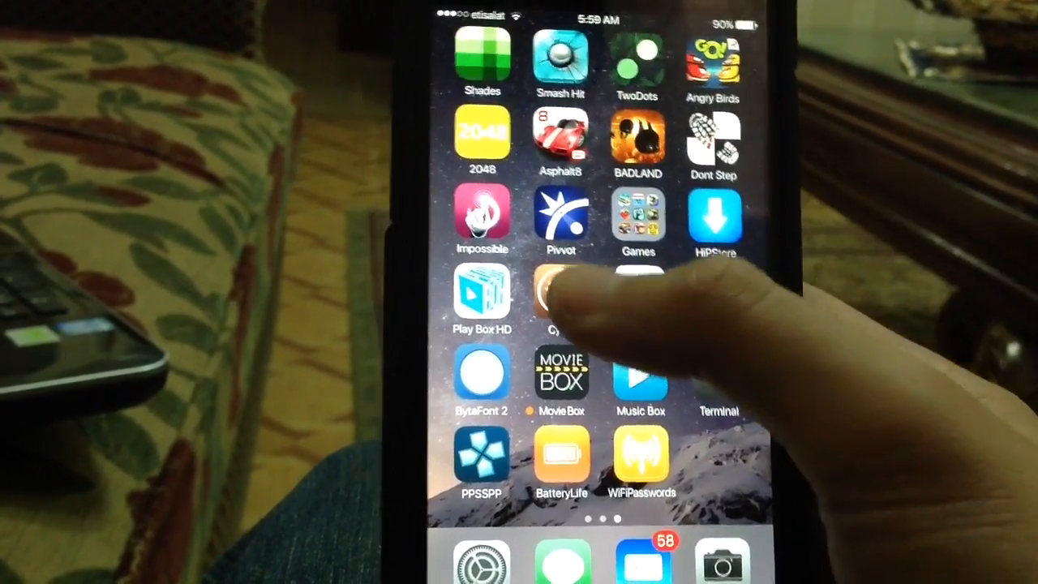
Launch the Cydia package manager from the home screen.
{"action": "left_click", "coordinate": [560, 301]}
{"action": "type", "text": "A"}
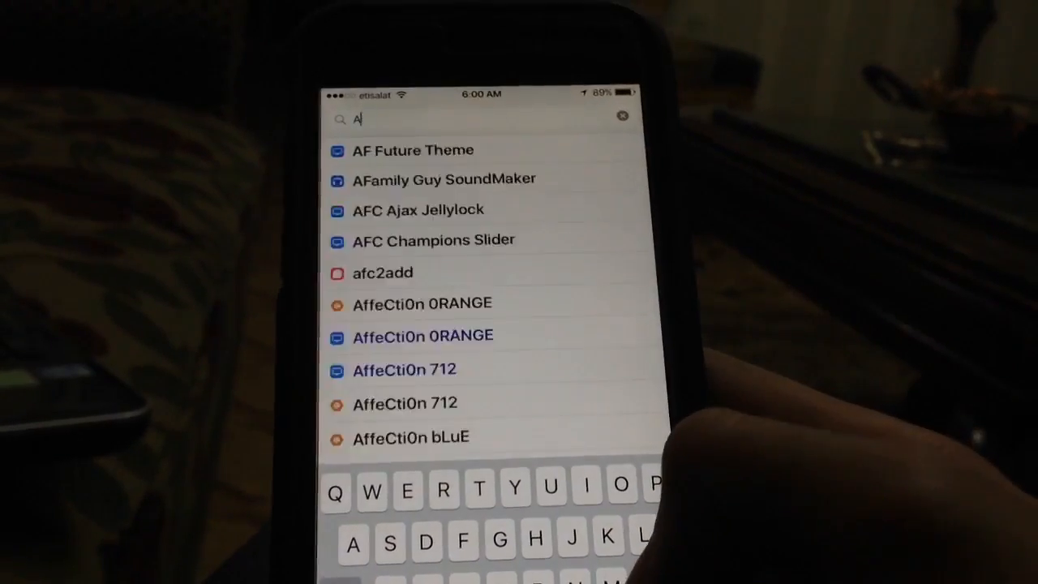
Search 'Apple file' and open the Apple File Conduit "2" package.
{"action": "type", "text": "pple"}
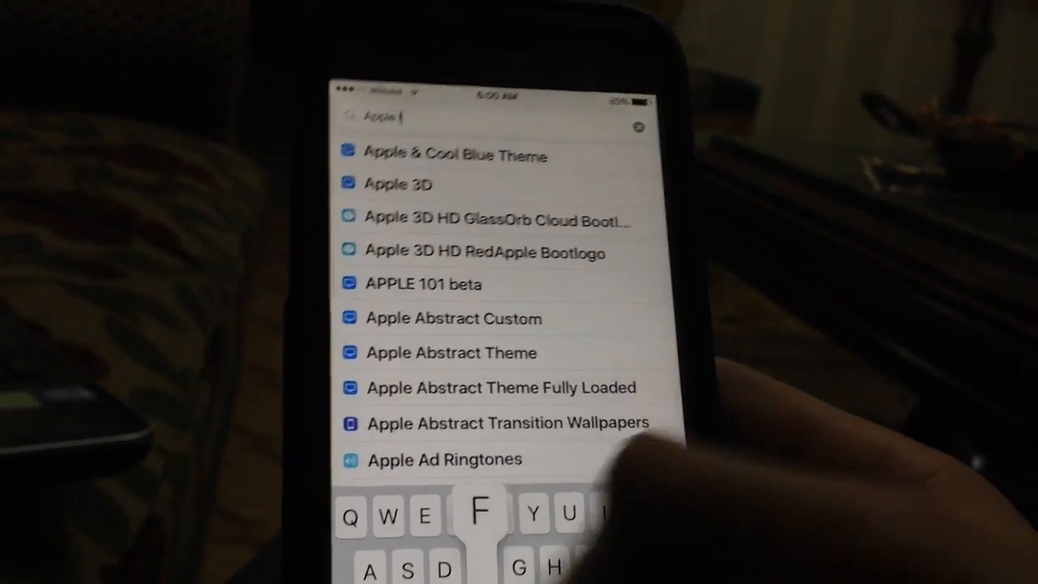
{"action": "type", "text": "file"}
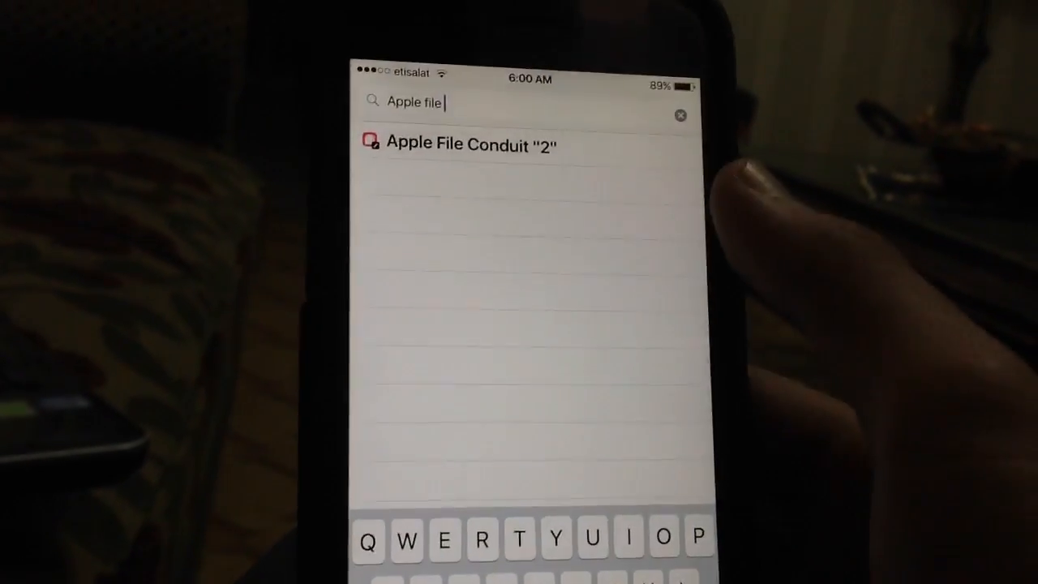
{"action": "left_click", "coordinate": [471, 144]}
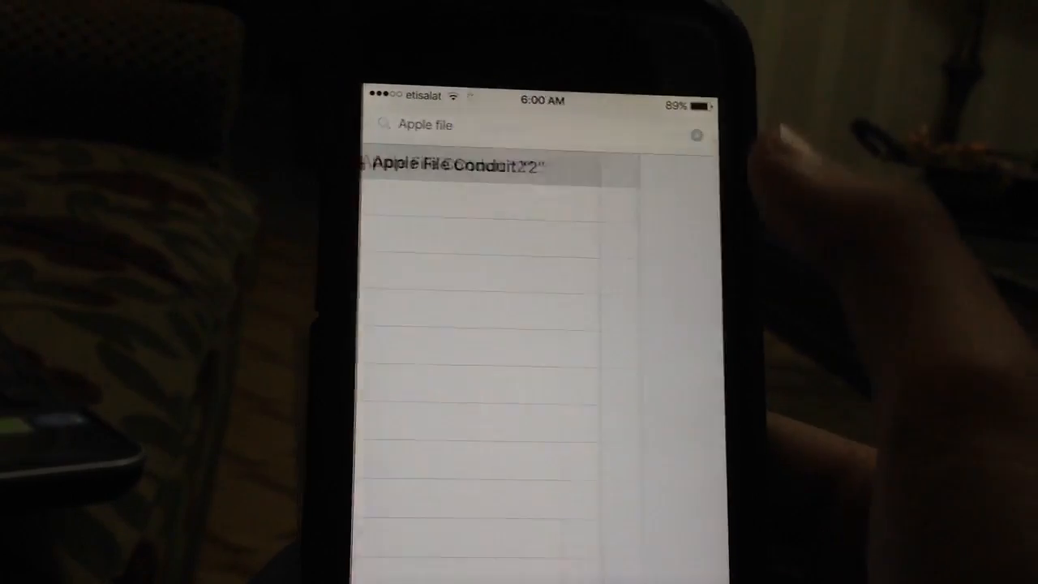
{"action": "left_click", "coordinate": [454, 166]}
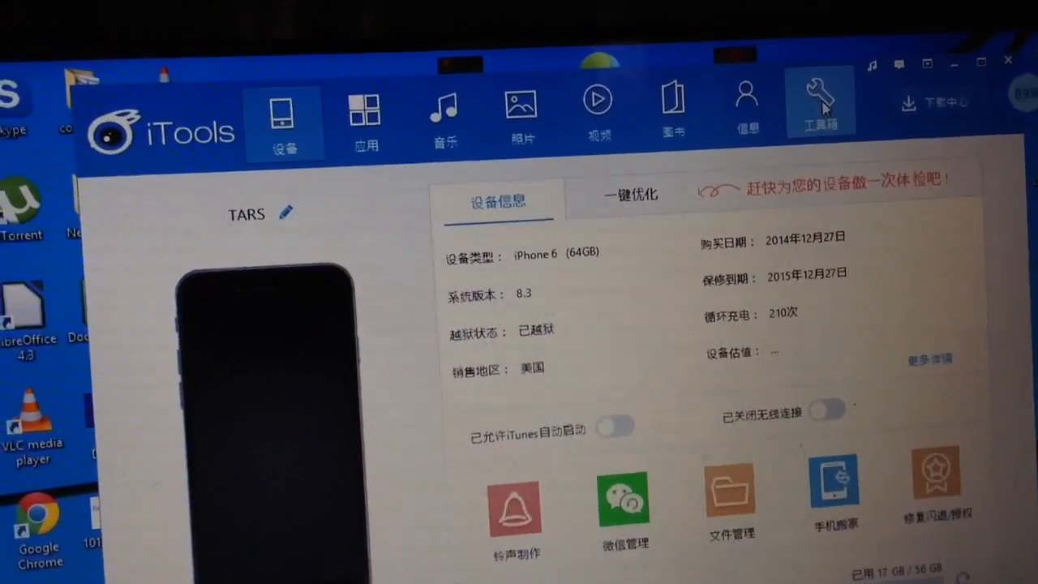
Go to Toolbox (工具箱) and start File Management (文件管理) for the iPhone.
{"action": "left_click", "coordinate": [821, 106]}
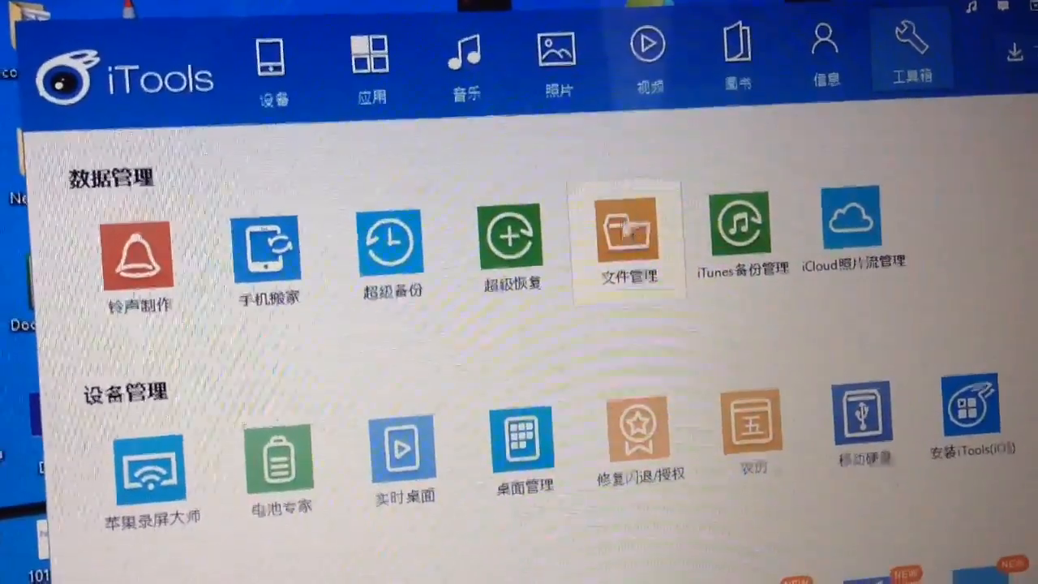
{"action": "left_click", "coordinate": [629, 235]}
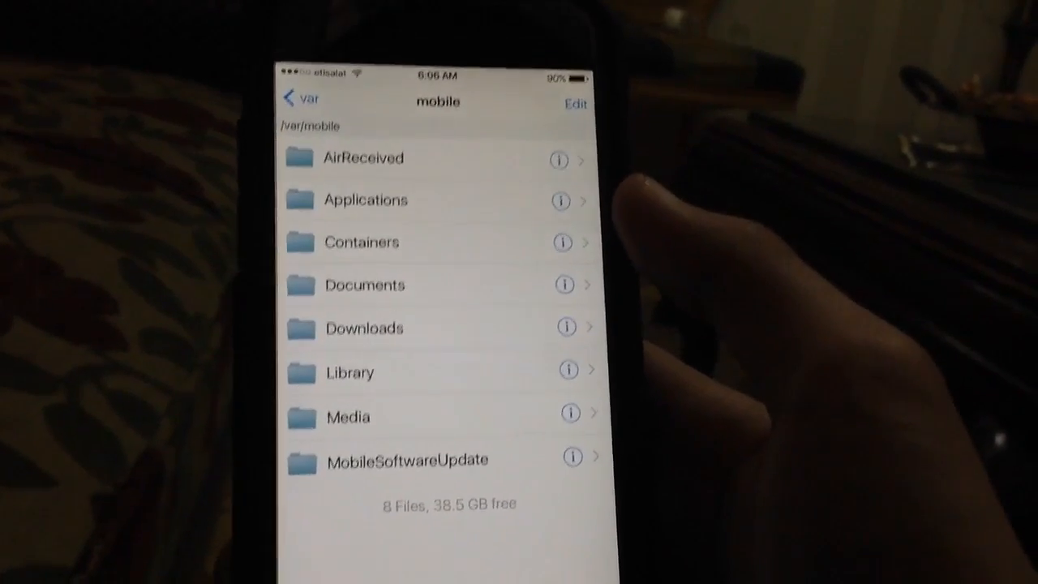
In /var/mobile/Media, run the Installer on the stored .deb package.
{"action": "left_click", "coordinate": [349, 417]}
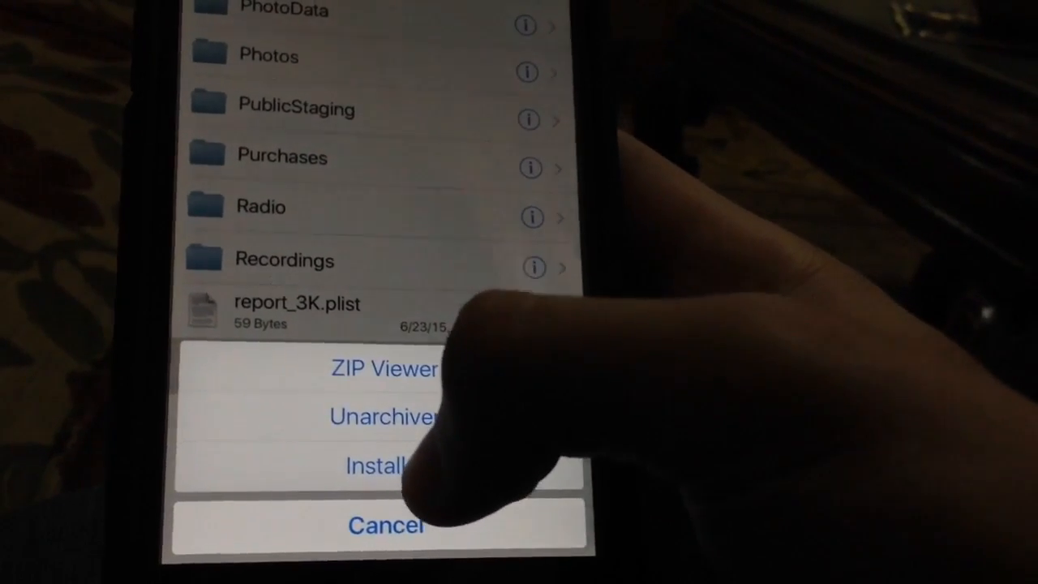
{"action": "left_click", "coordinate": [387, 525]}
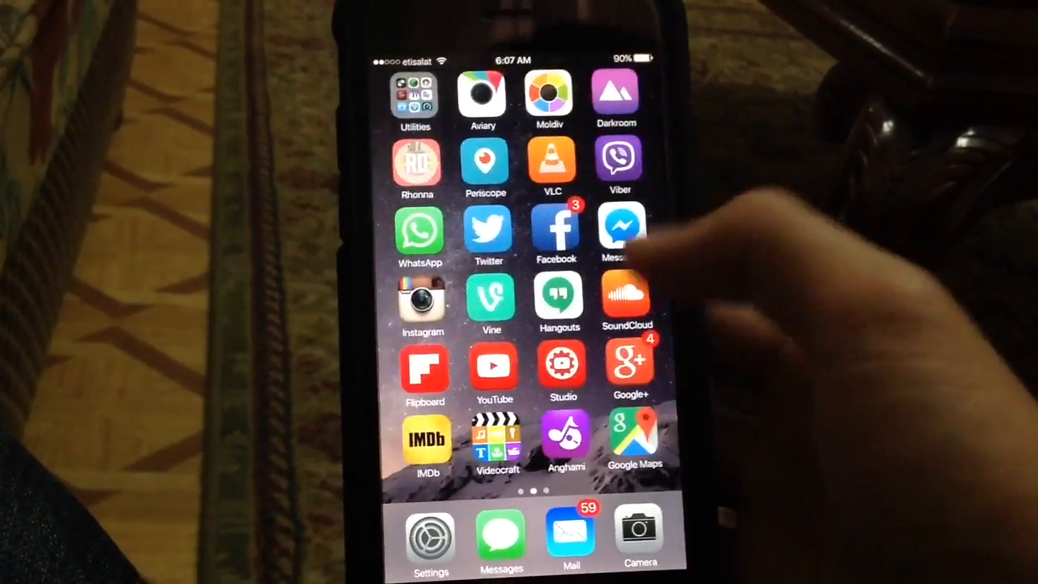
After Barrel's Complete screen, restart SpringBoard to load the tweak.
{"action": "scroll", "scroll_direction": "left", "scroll_amount": 3}
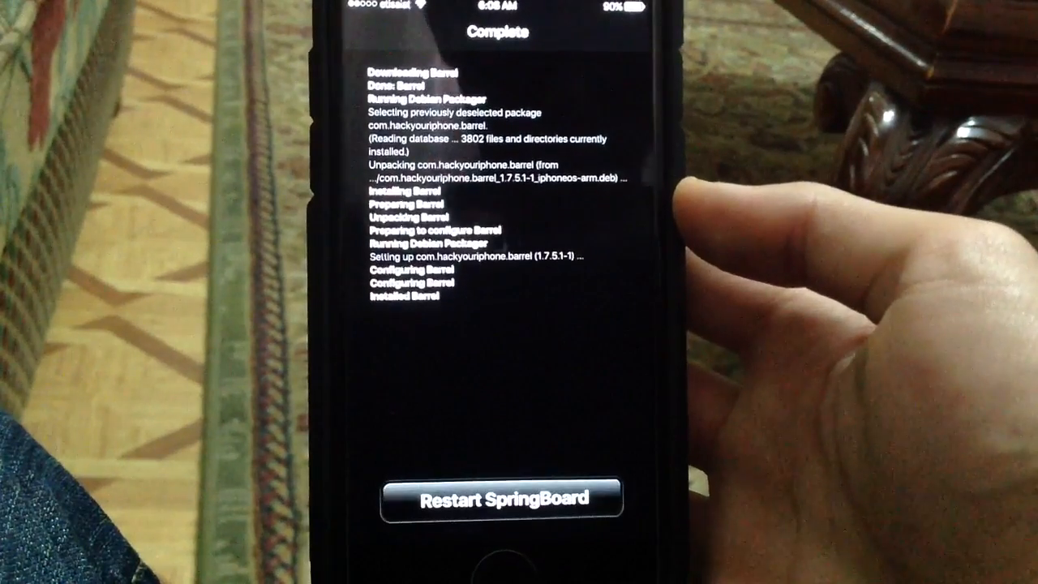
{"action": "left_click", "coordinate": [498, 497]}
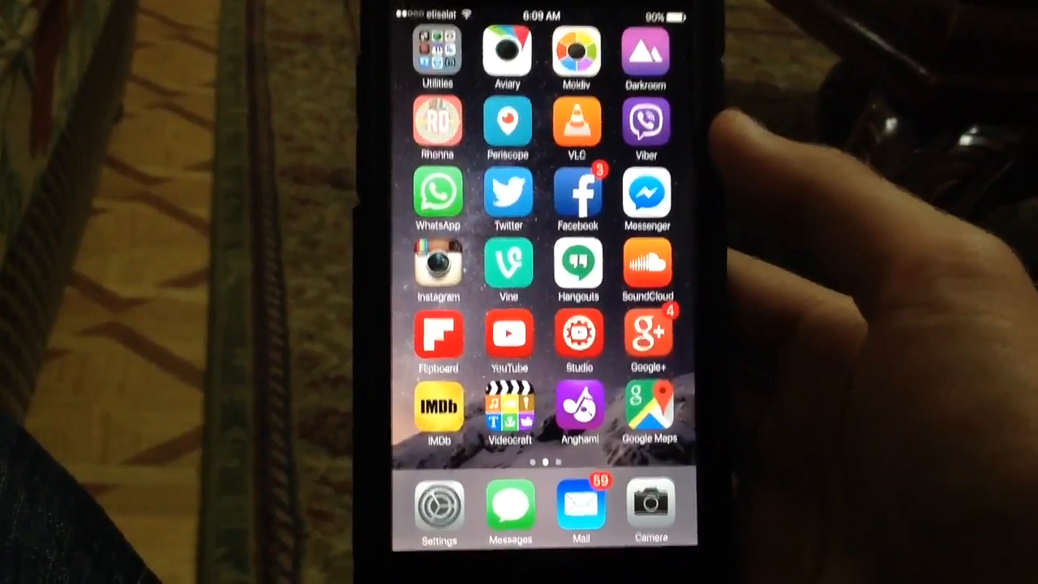